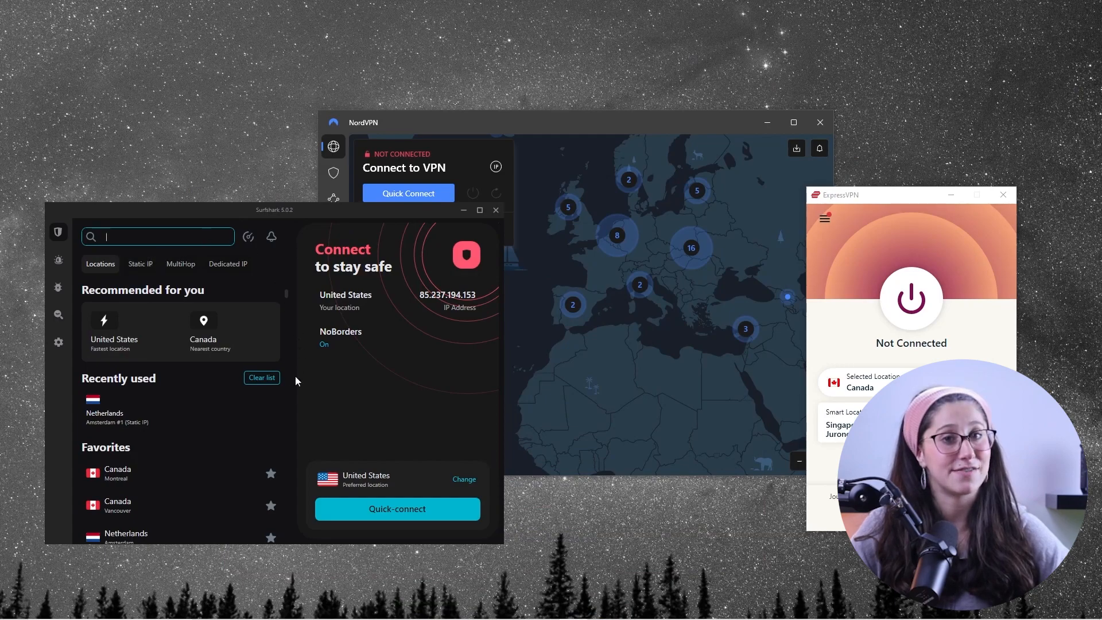
{"action": "mouse_move", "coordinate": [360, 200]}
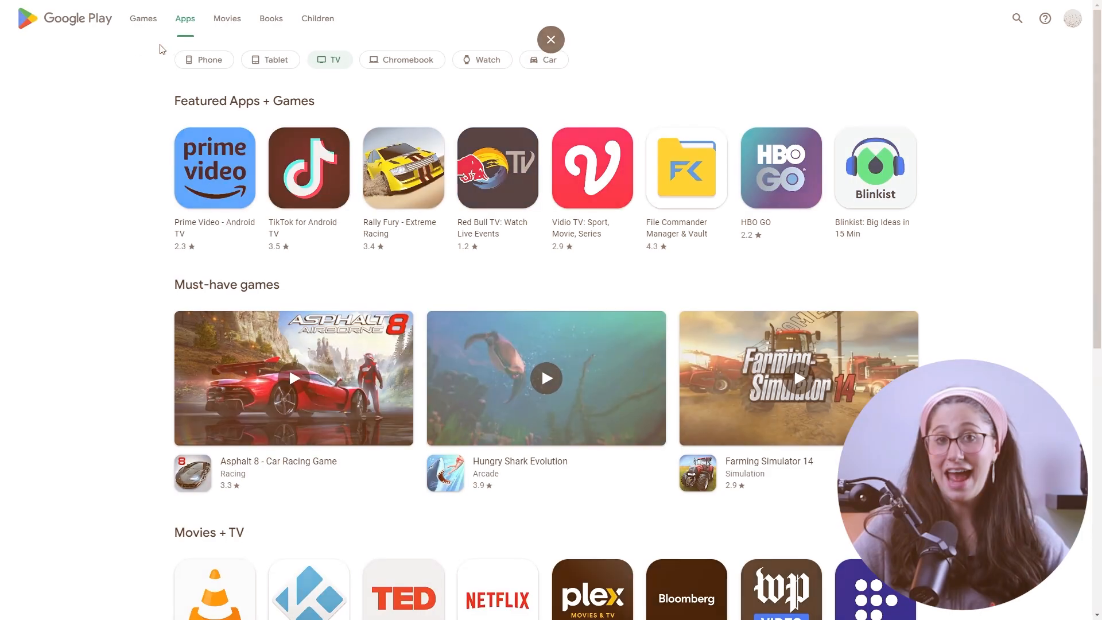
- Switch to Chromebook apps and search 'expressvpn' to reach the ExpressVPN: VPN Fast & Secure listing
{"action": "left_click", "coordinate": [402, 60]}
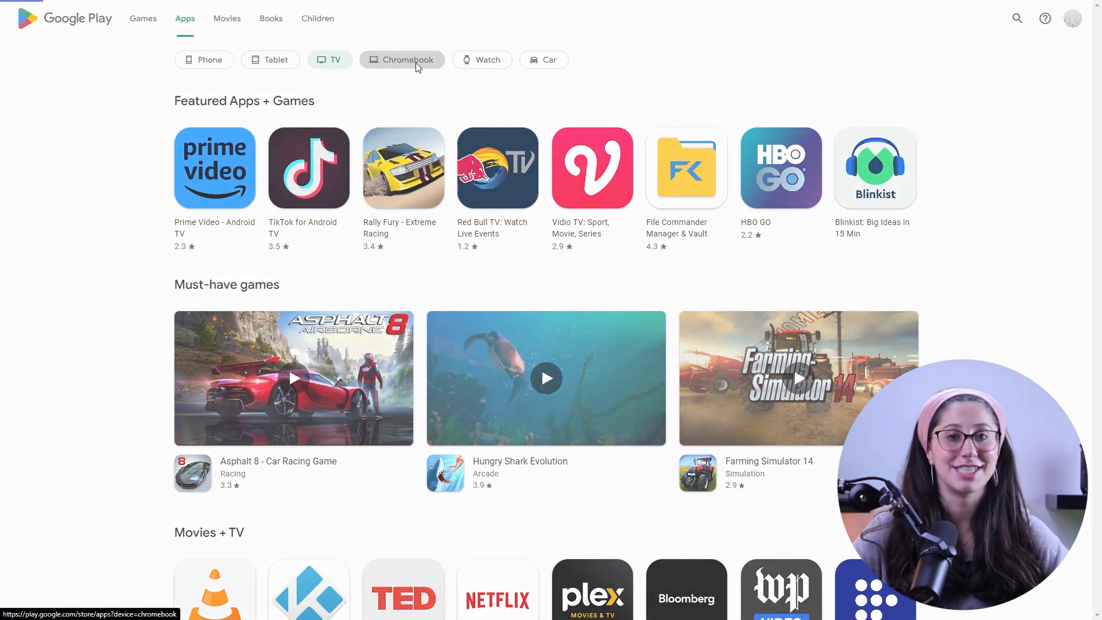
{"action": "left_click", "coordinate": [402, 59]}
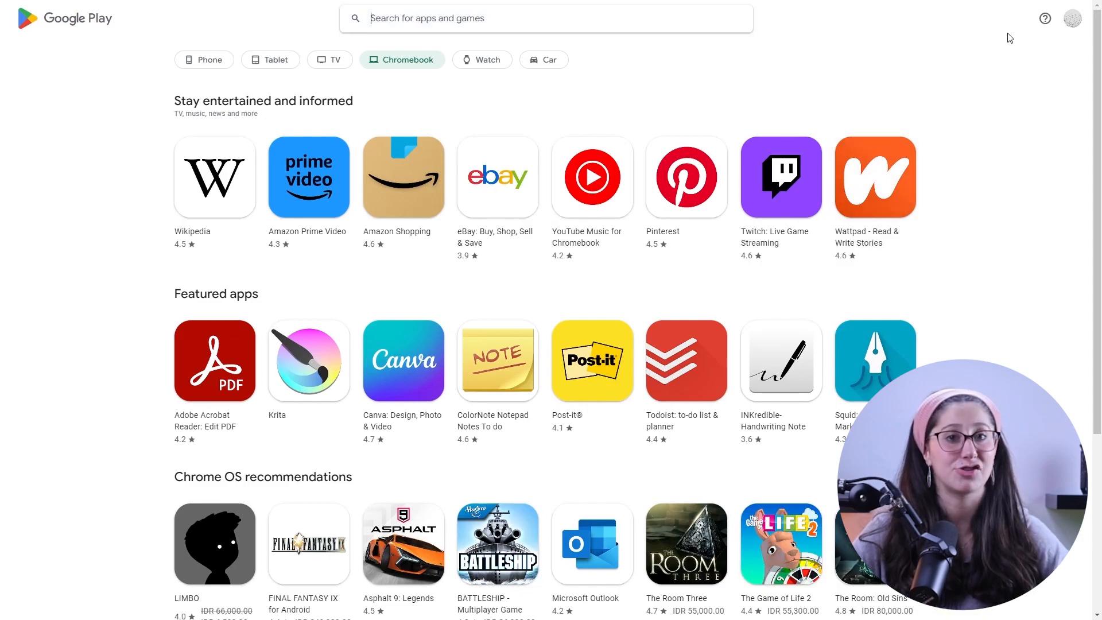
{"action": "type", "text": "express"}
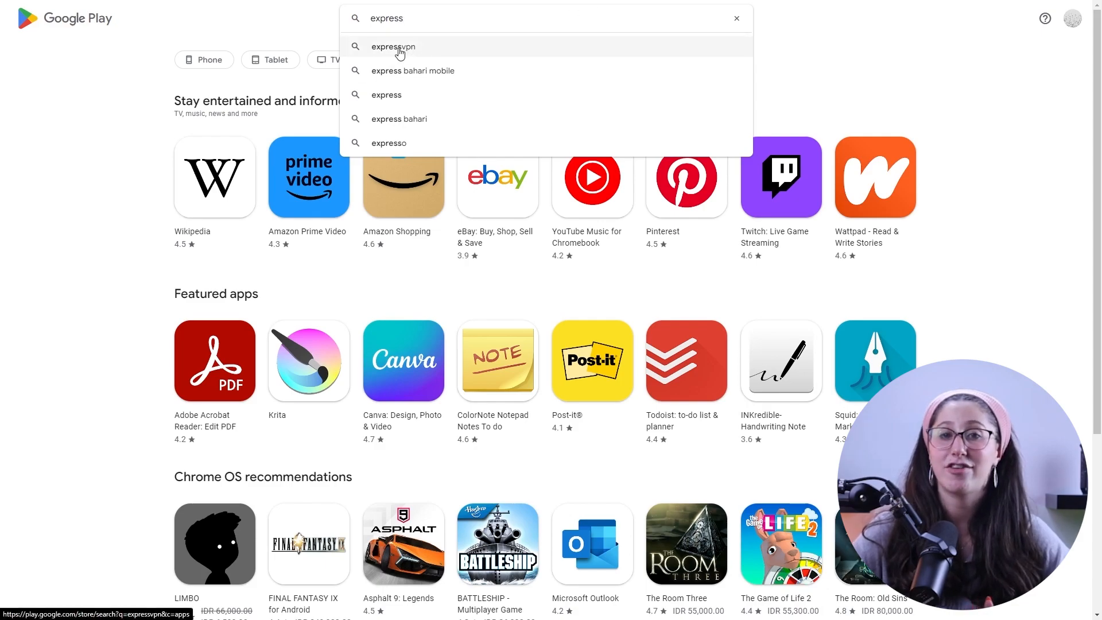
{"action": "left_click", "coordinate": [396, 46]}
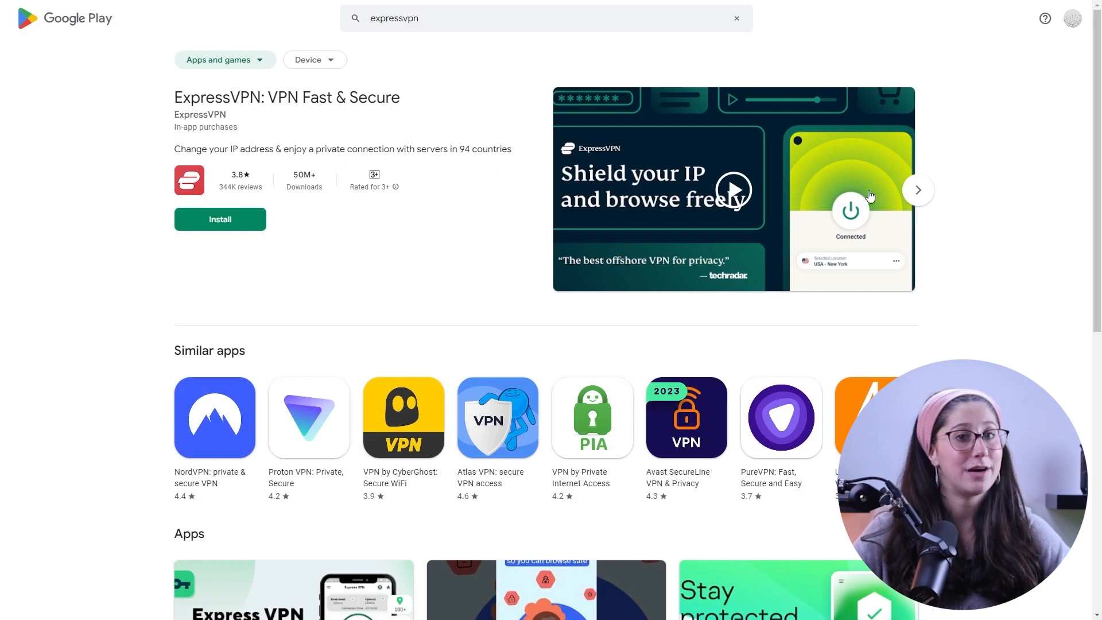
{"action": "left_click", "coordinate": [919, 191]}
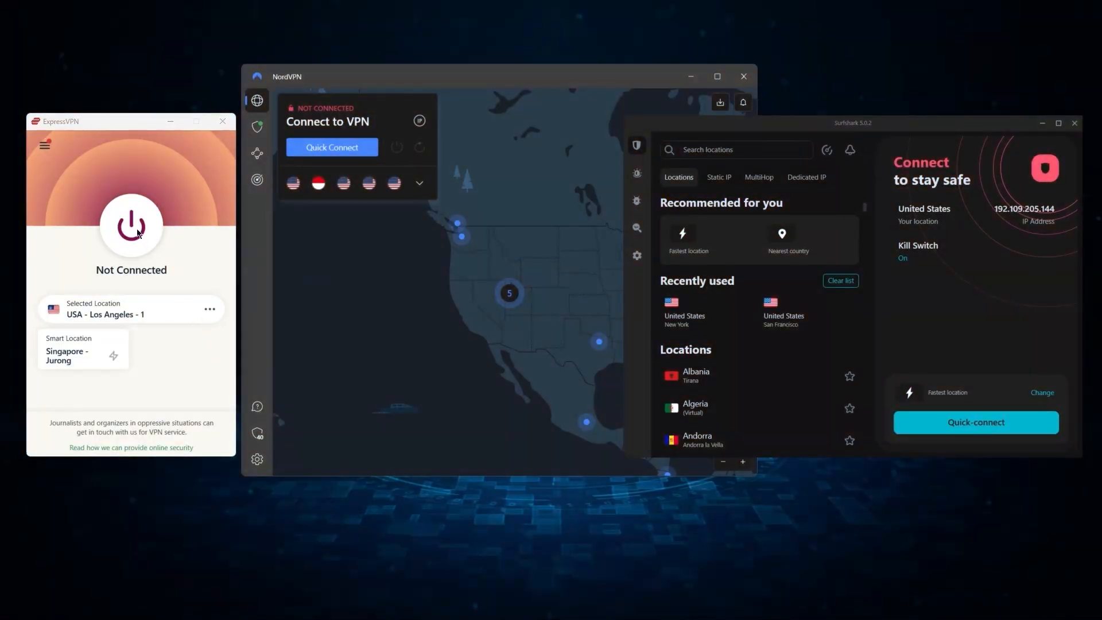
- Open ExpressVPN's Options window on General settings via the hamburger menu
{"action": "left_click", "coordinate": [45, 144]}
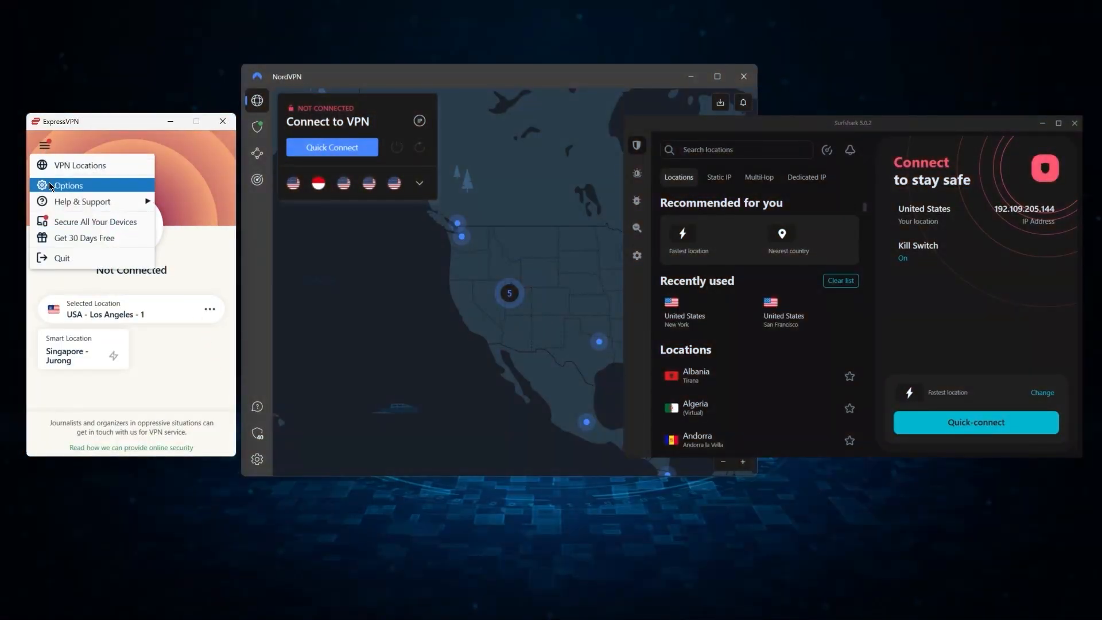
{"action": "left_click", "coordinate": [67, 185]}
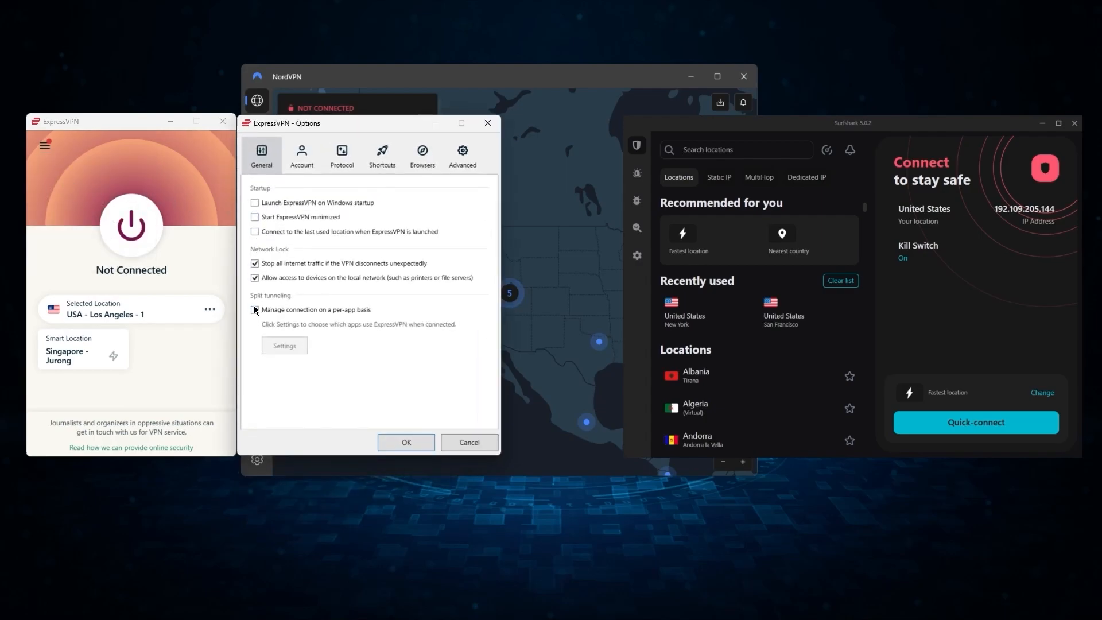